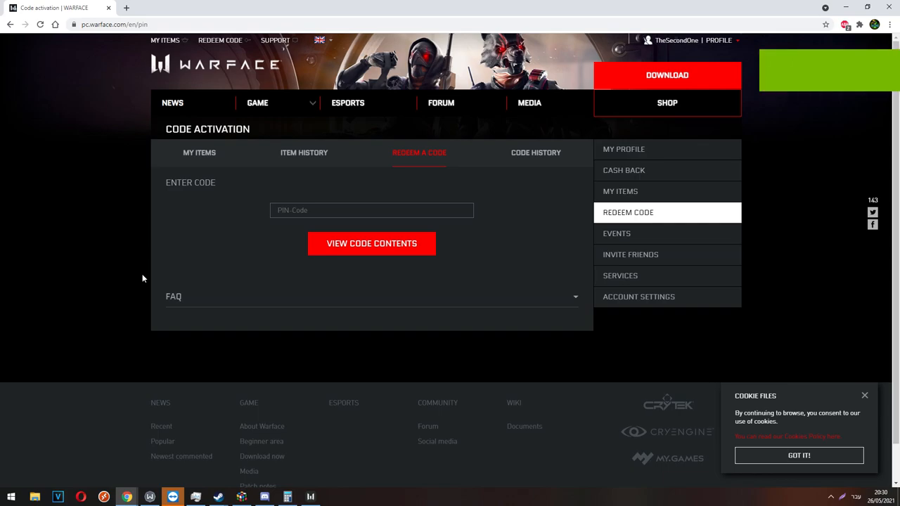
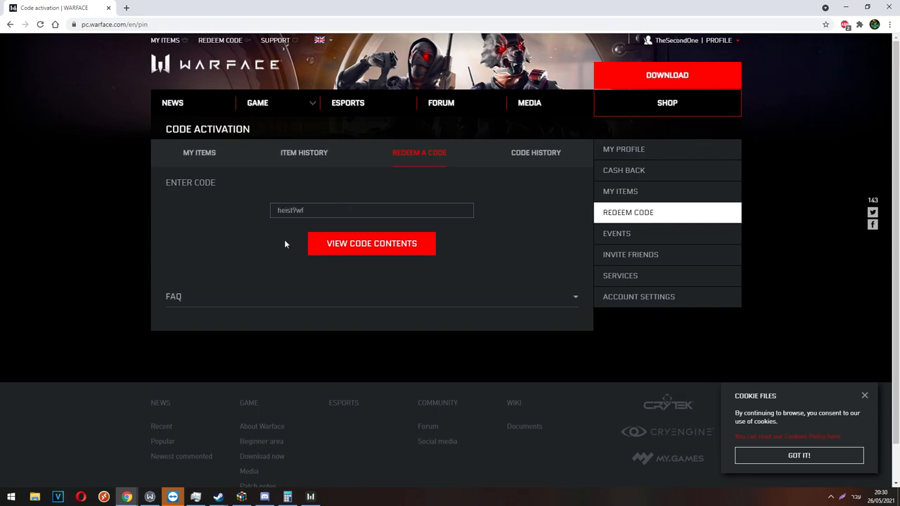
{"action": "mouse_move", "coordinate": [305, 257]}
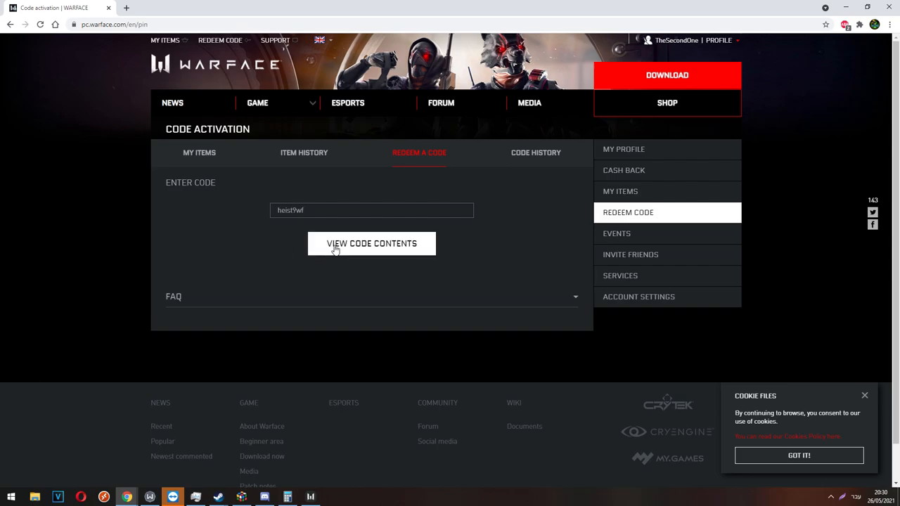
Step: View the code contents on the EU server and scroll through the 14-day Shapeshifter and Heat items
{"action": "left_click", "coordinate": [371, 243]}
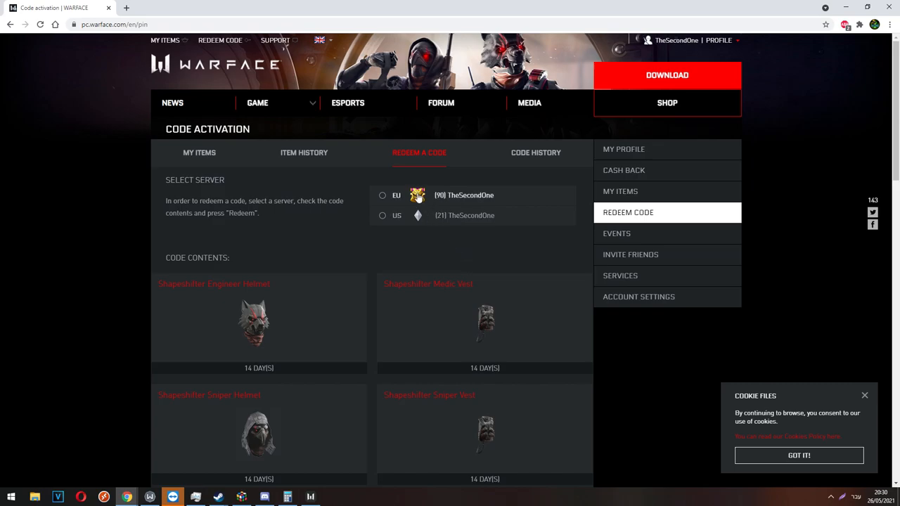
{"action": "scroll", "scroll_direction": "down", "scroll_amount": 3}
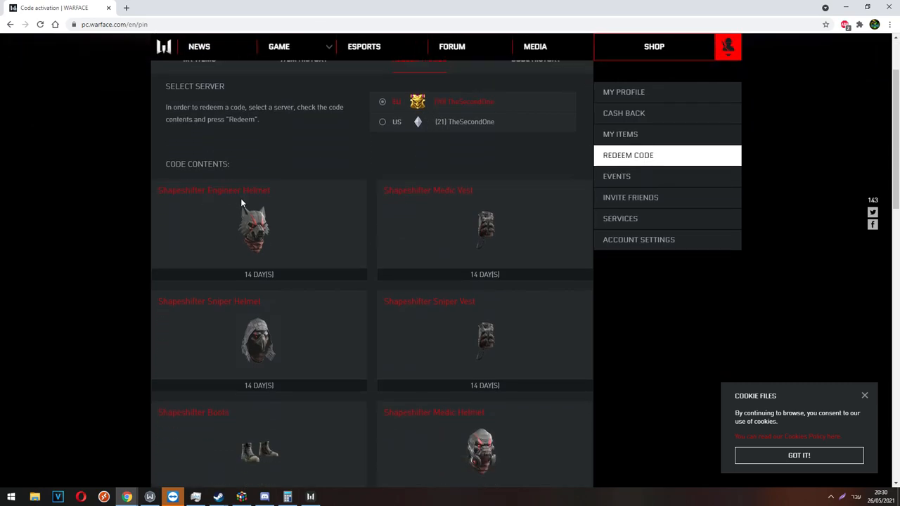
{"action": "scroll", "scroll_direction": "down", "scroll_amount": 3}
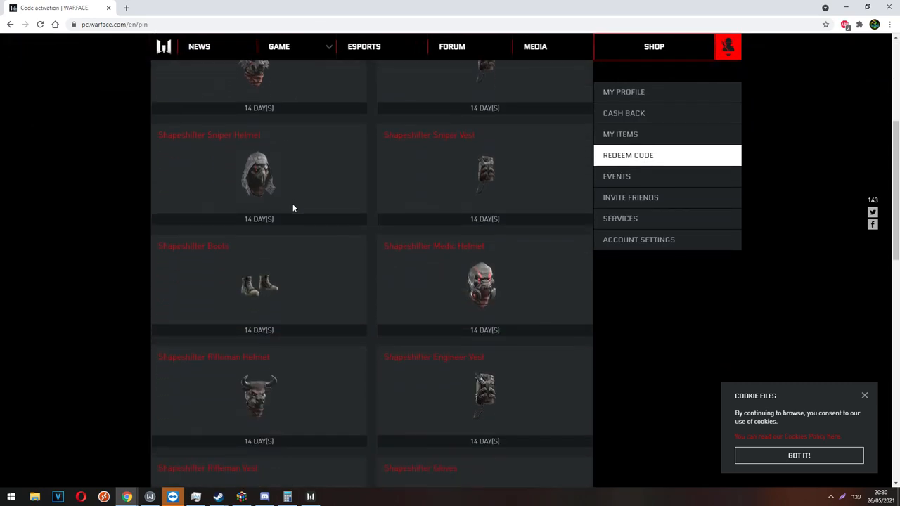
{"action": "scroll", "scroll_direction": "down", "scroll_amount": 3}
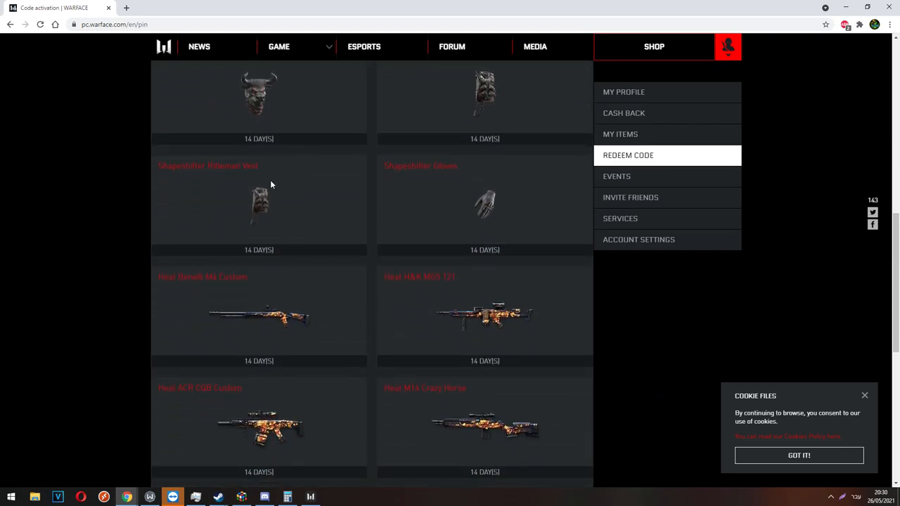
{"action": "scroll", "scroll_direction": "down", "scroll_amount": 3}
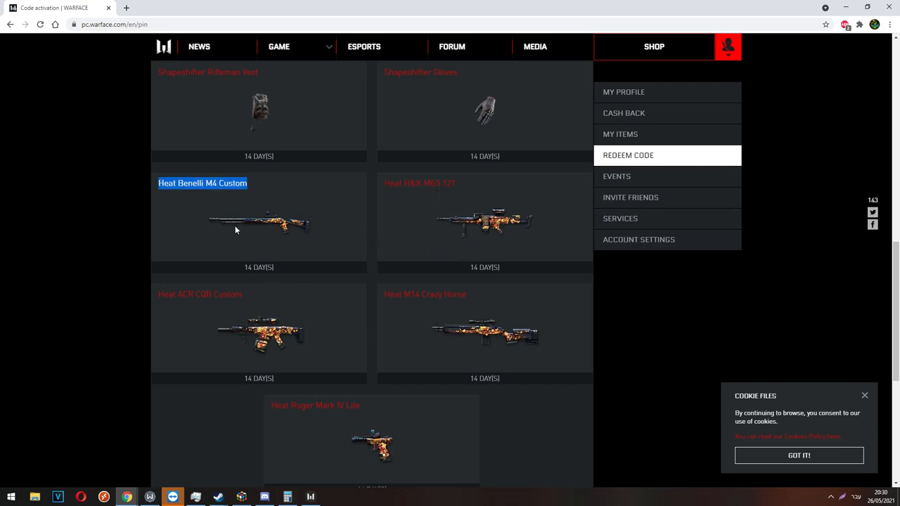
{"action": "scroll", "scroll_direction": "down", "scroll_amount": 3}
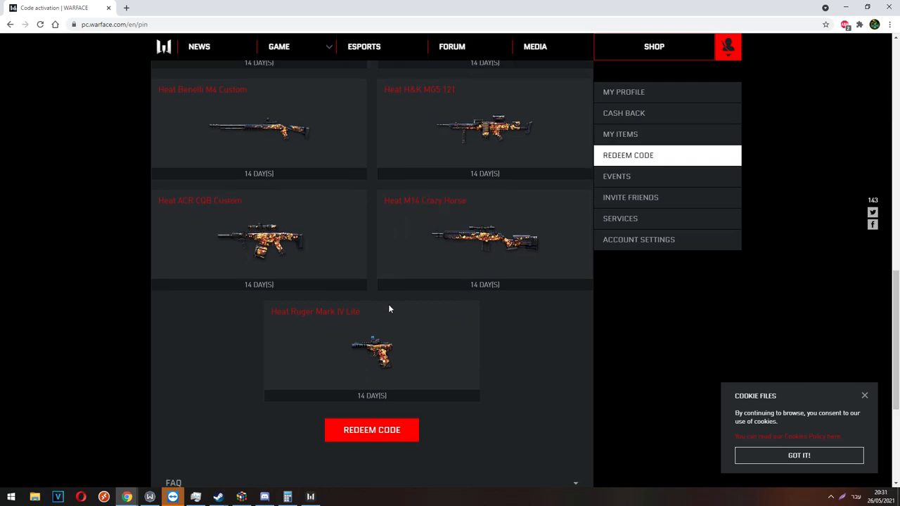
{"action": "left_click", "coordinate": [371, 430]}
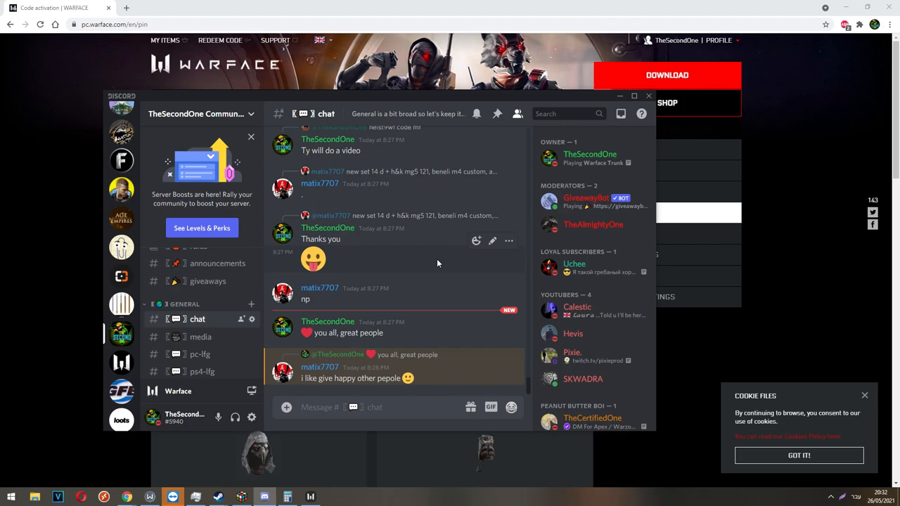
Step: Open the #giveaways channel in the community server's channel list
{"action": "left_click", "coordinate": [207, 280]}
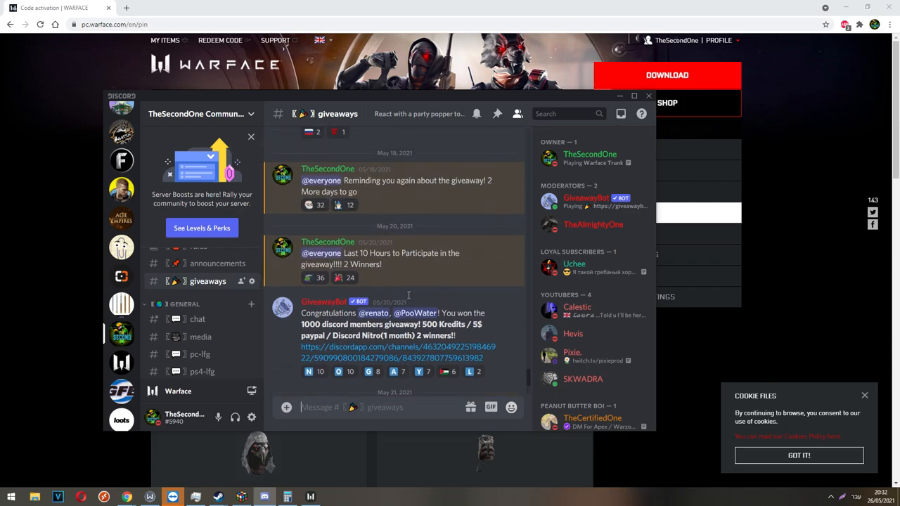
Step: Scroll through the giveaway messages, then switch to the #chat channel under General
{"action": "scroll", "scroll_direction": "down", "scroll_amount": 3}
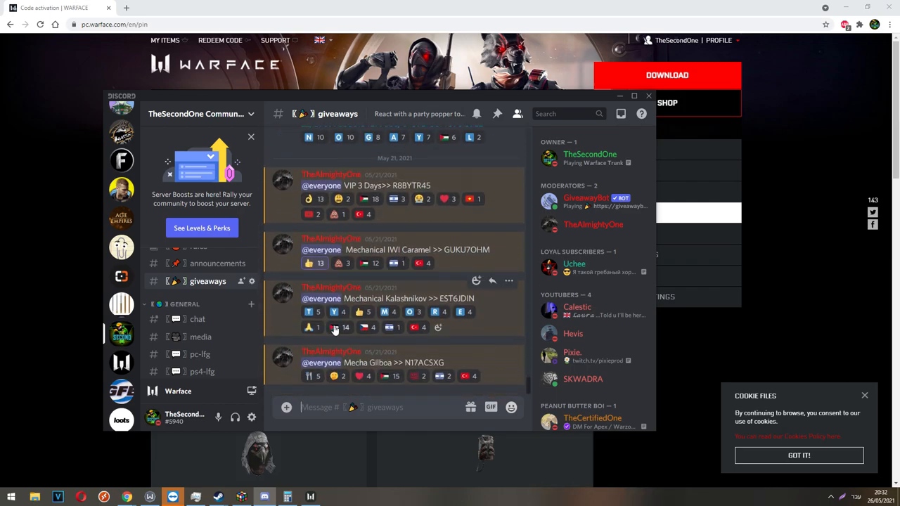
{"action": "mouse_move", "coordinate": [197, 319]}
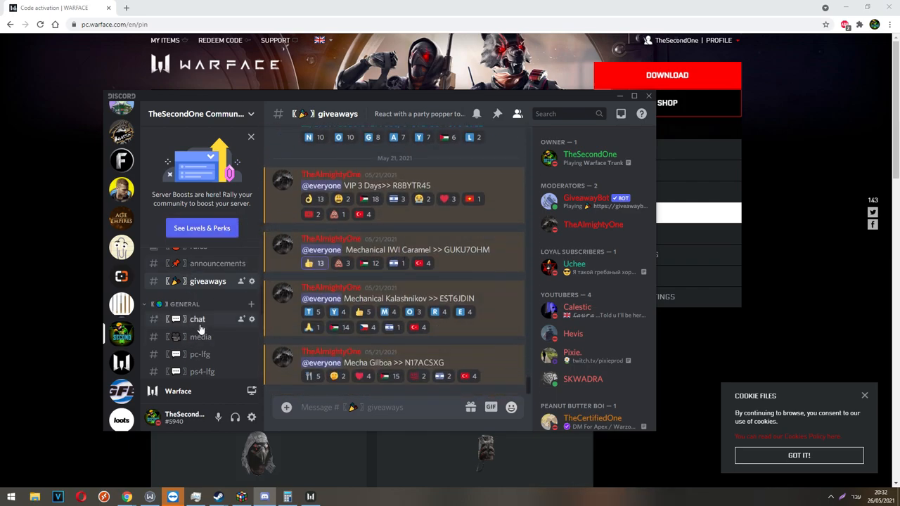
{"action": "left_click", "coordinate": [197, 318]}
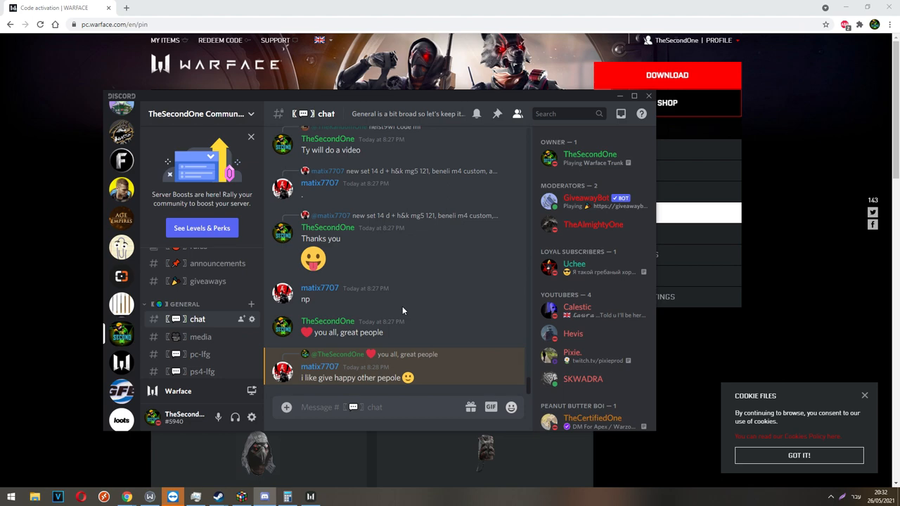